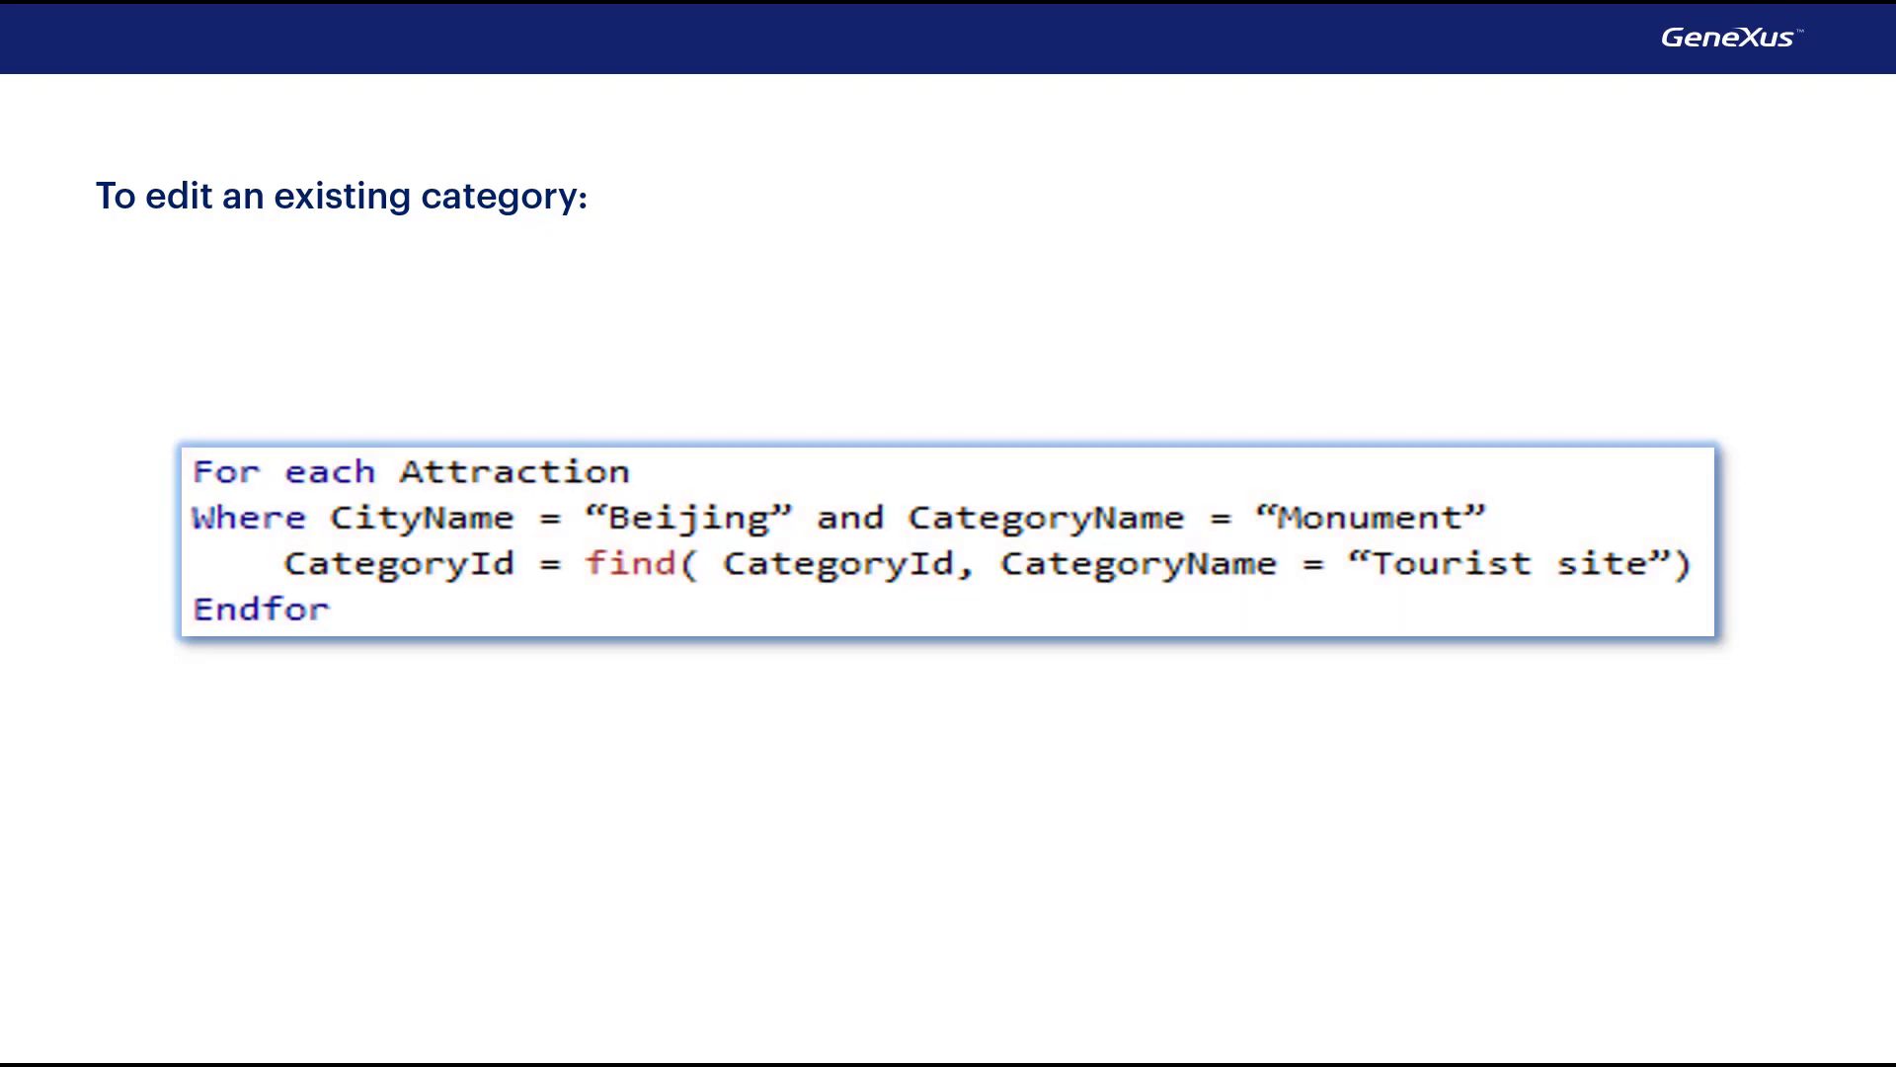
Move past the Beijing-monuments For each example to the slide on eliminating a category.
{"action": "double_click", "coordinate": [399, 562]}
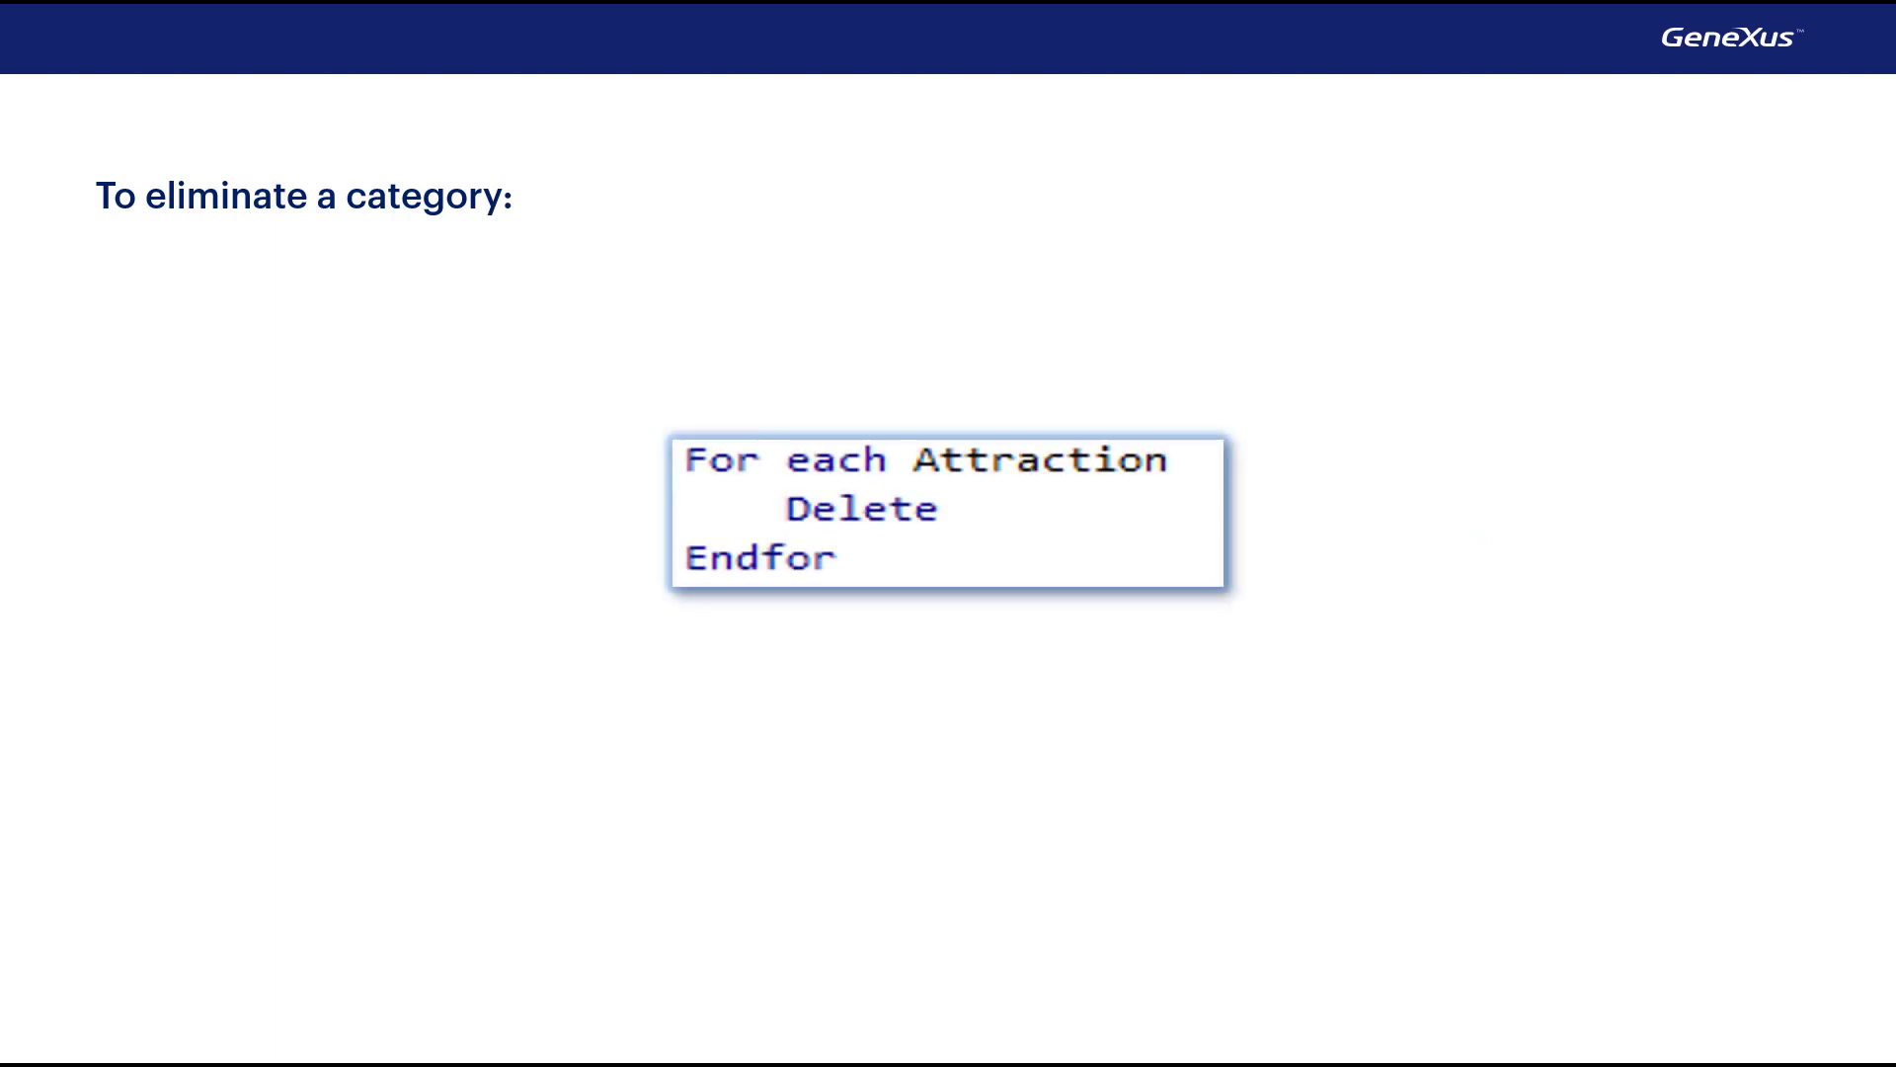
Highlight the Delete line inside the For each Attraction loop on the eliminate-category slide.
{"action": "double_click", "coordinate": [859, 508]}
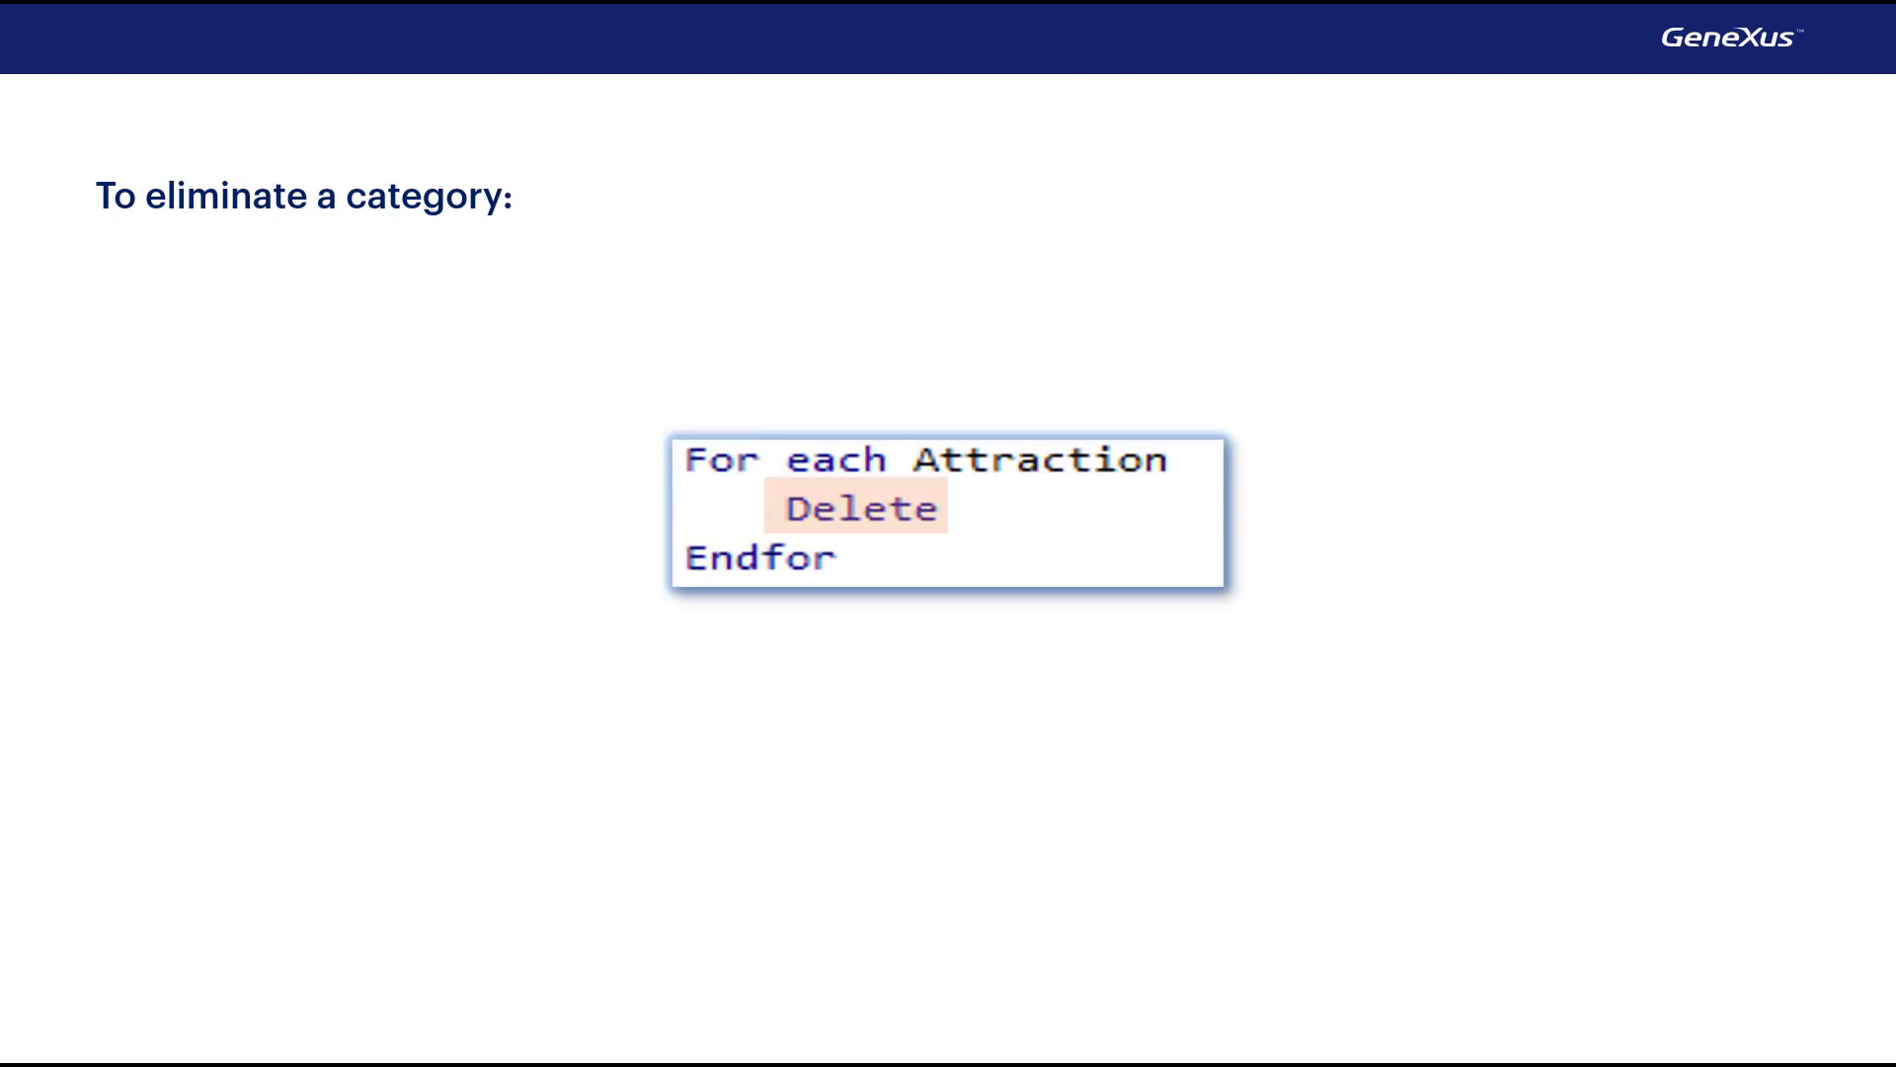